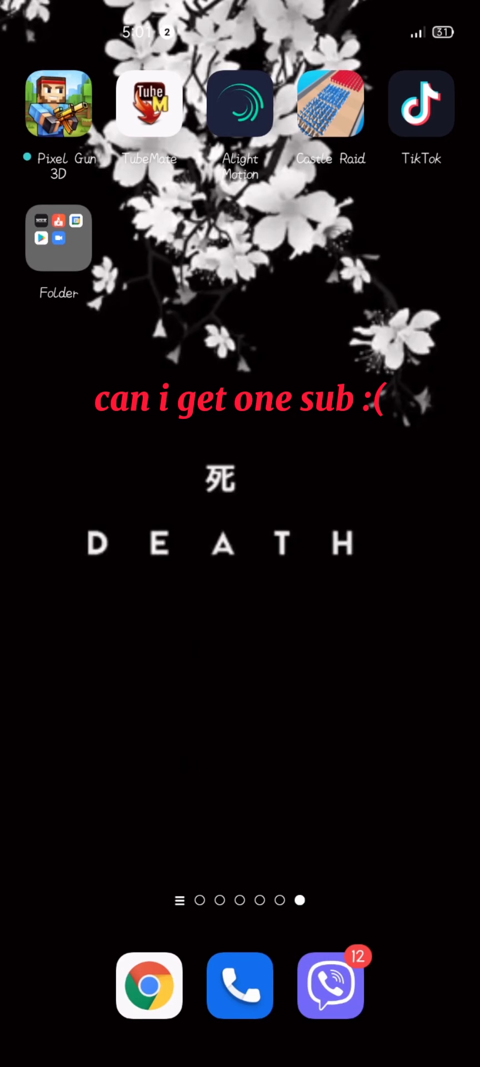
# Step: Launch Alight Motion, create New Project 18 at default 16:9, 1080p, 60fps, and open add-layer
pyautogui.click(239, 104)
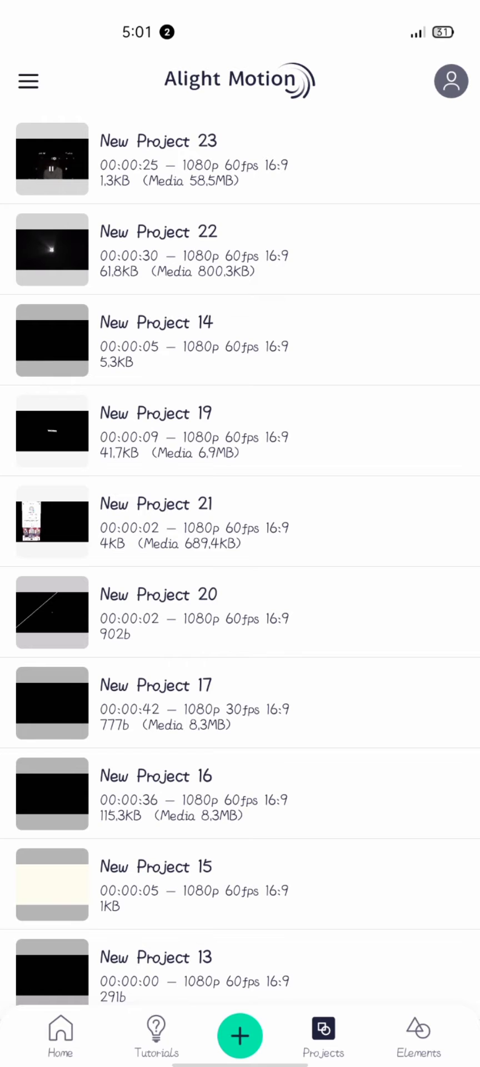
pyautogui.click(239, 1034)
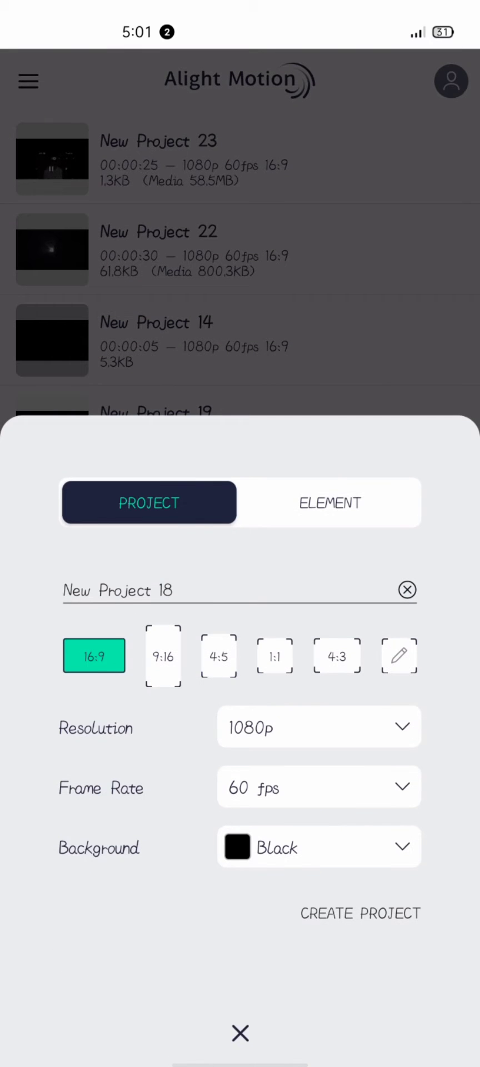
pyautogui.click(359, 913)
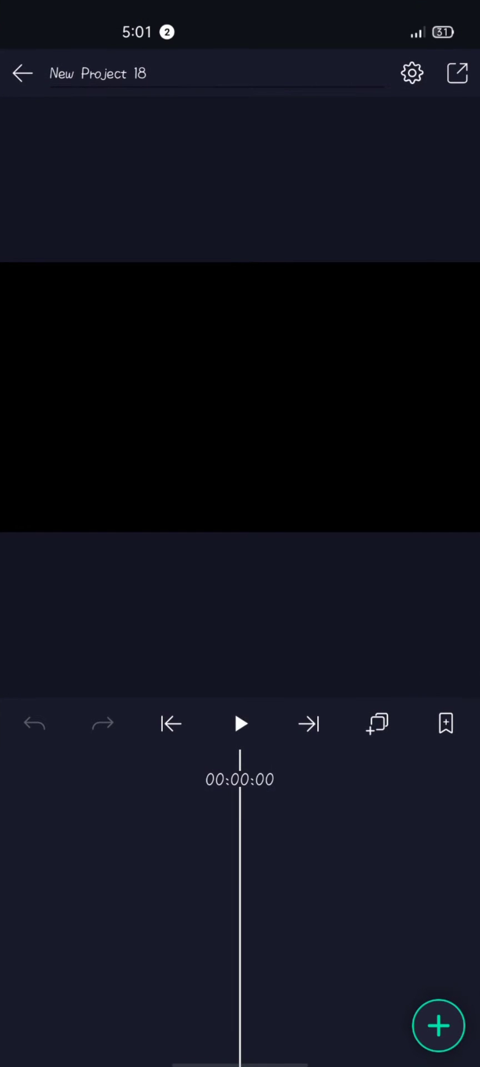
pyautogui.click(438, 1025)
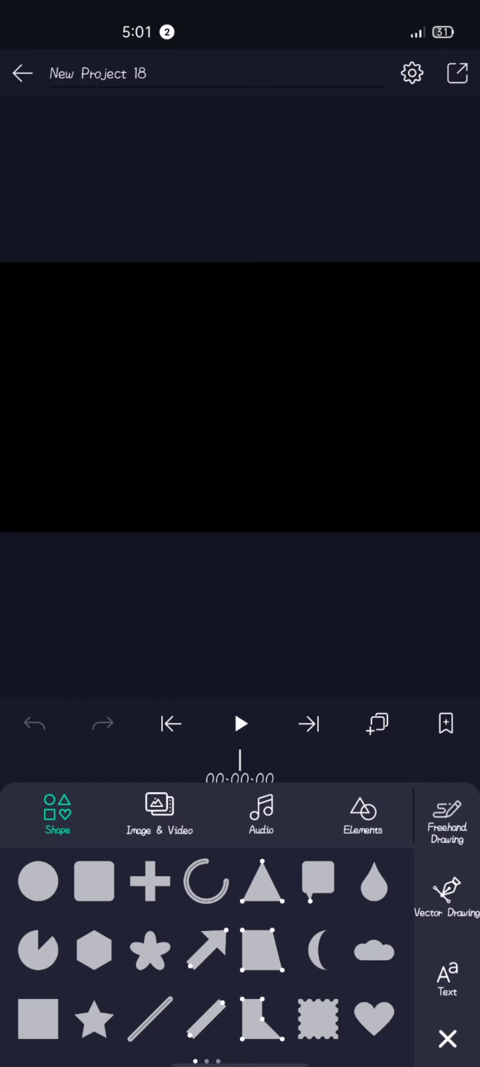
# Step: Add a CURVY text layer in LEMONMILK-Medium and enlarge it to 32pt
pyautogui.click(446, 976)
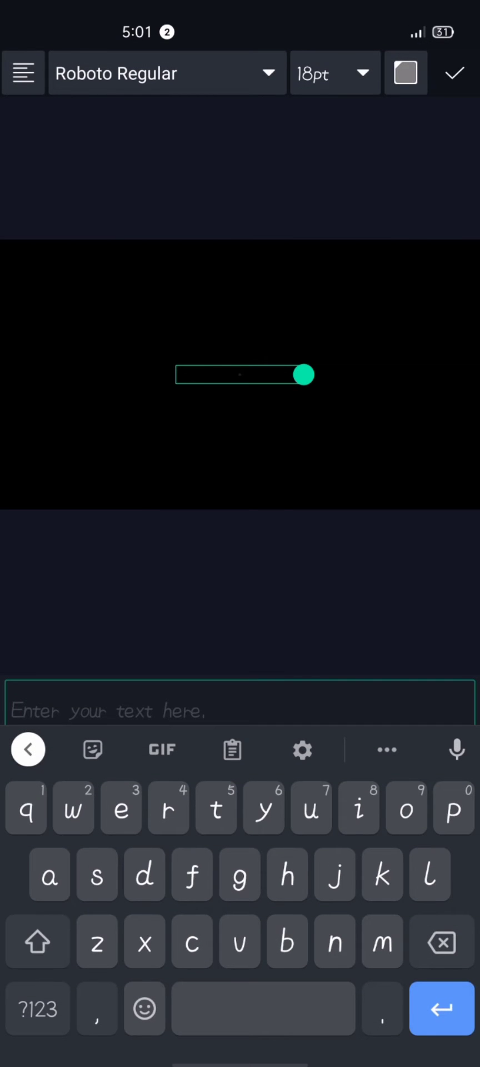
pyautogui.write('curvy')
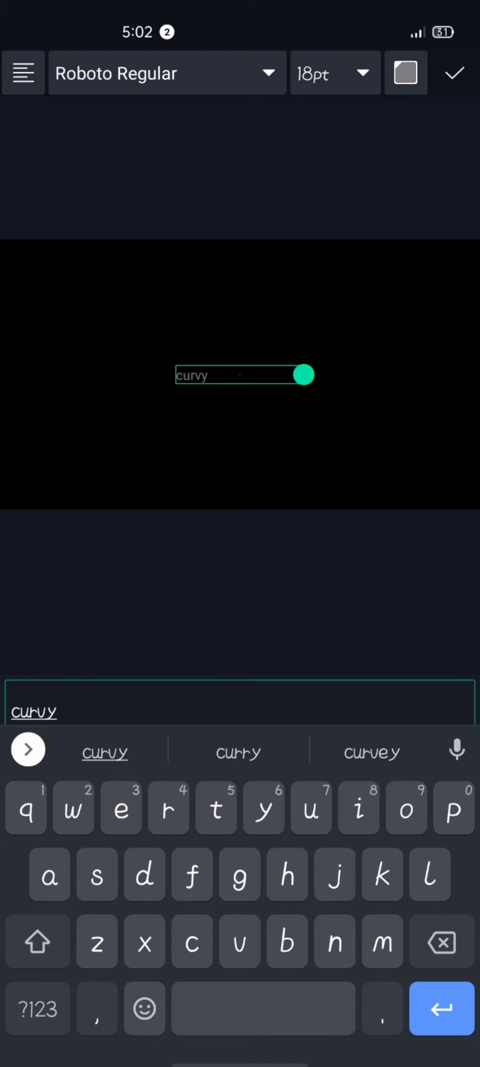
pyautogui.click(156, 73)
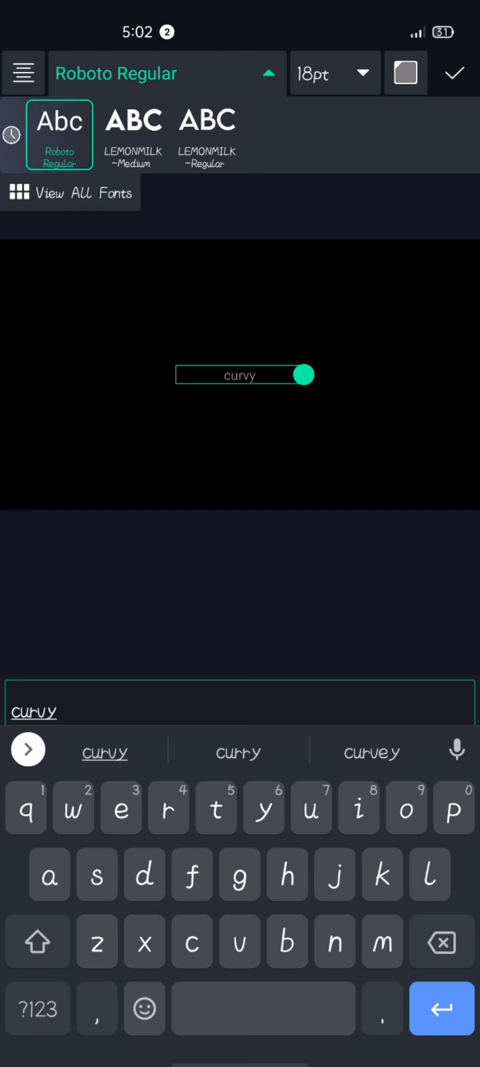
pyautogui.click(133, 134)
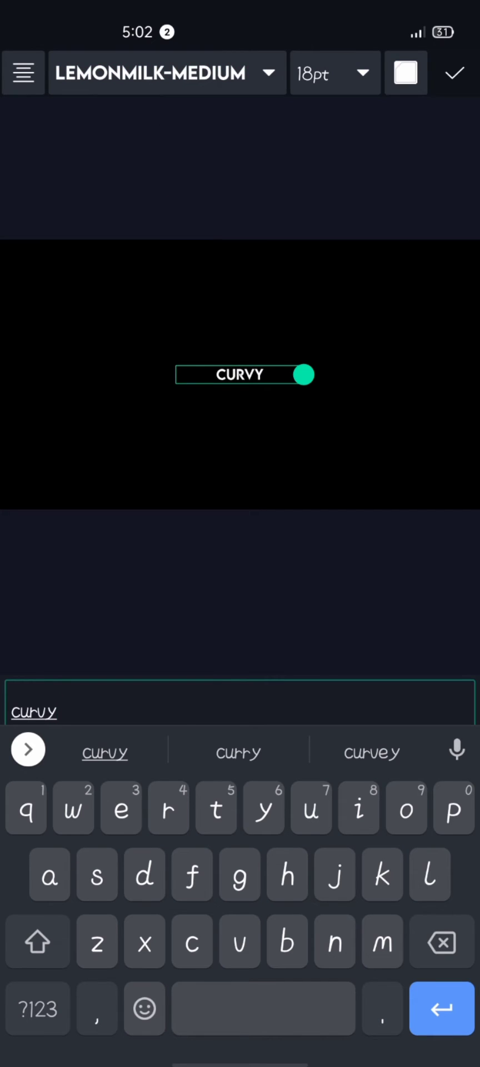
pyautogui.click(334, 73)
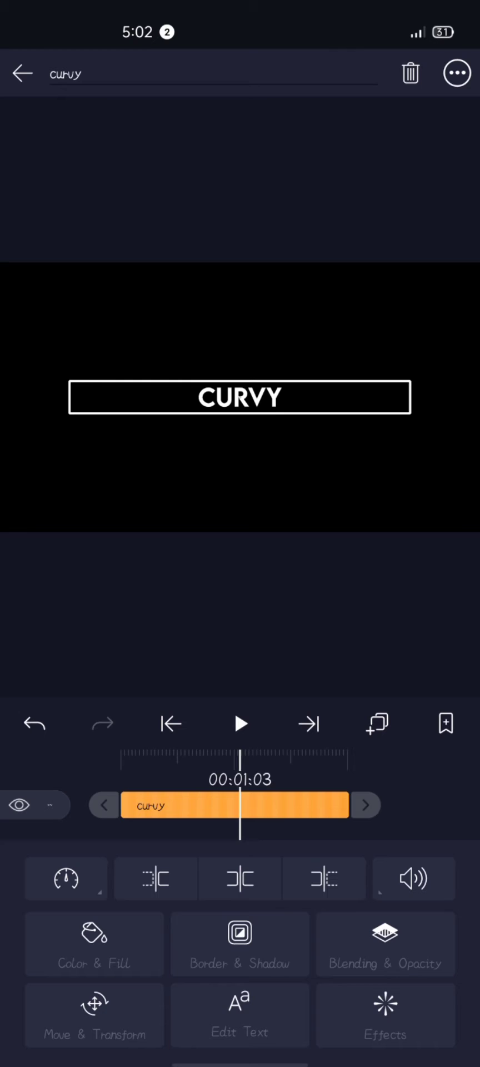
pyautogui.click(239, 1014)
pyautogui.write('y')
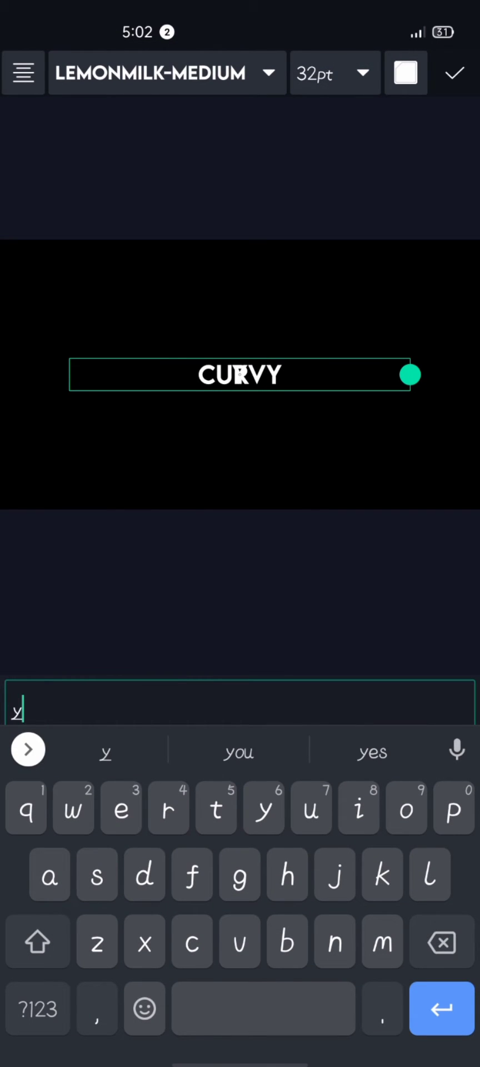
pyautogui.click(453, 73)
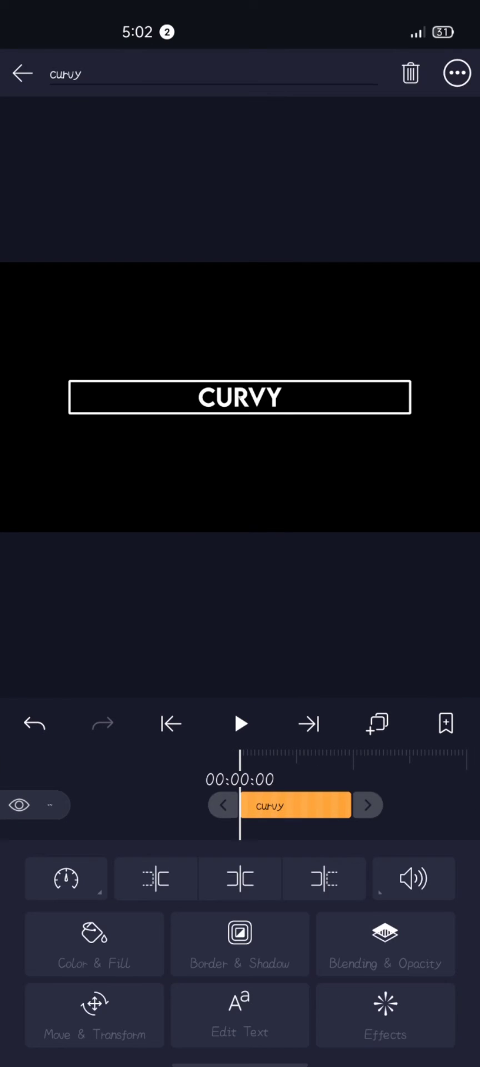
# Step: Give CURVY a Text Transform effect with a custom cubic bezier easing curve
pyautogui.click(385, 1015)
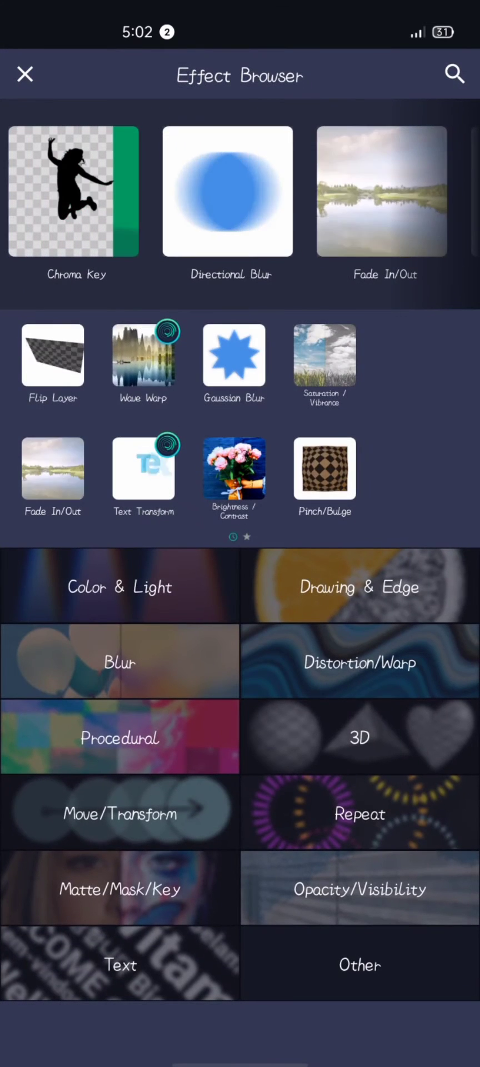
pyautogui.click(454, 74)
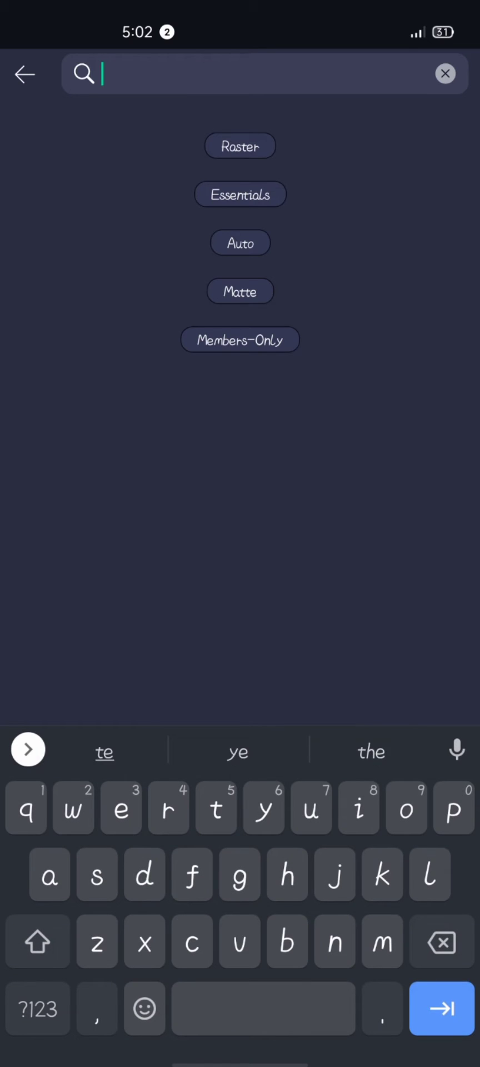
pyautogui.write('text')
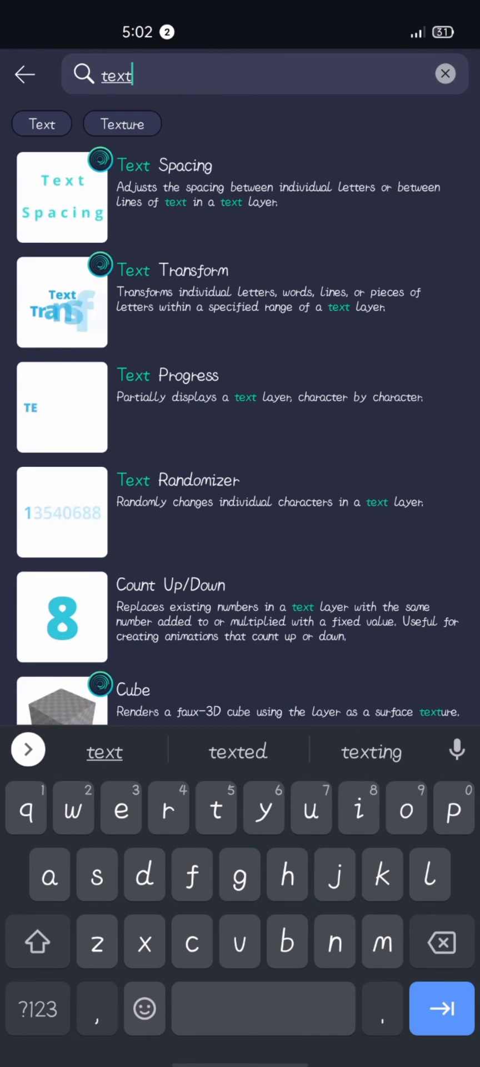
pyautogui.click(62, 302)
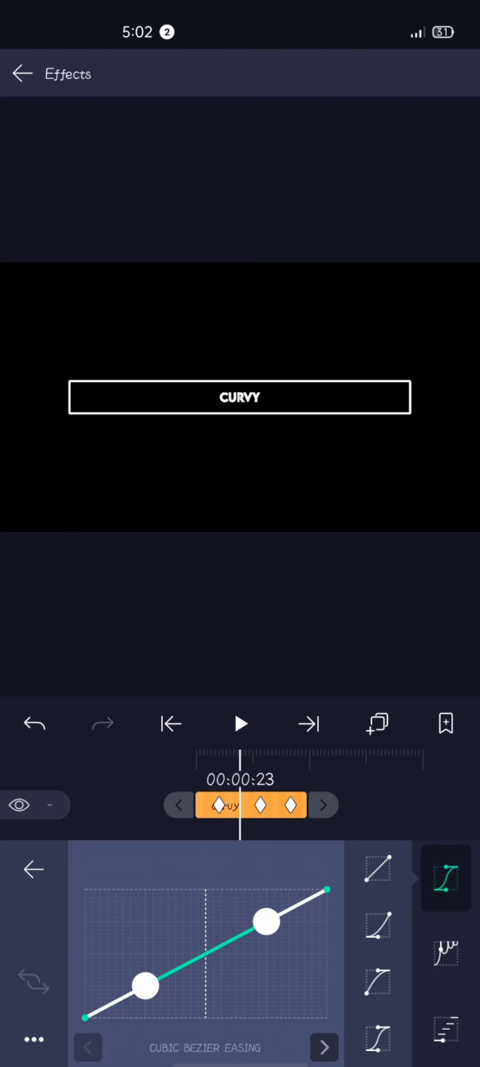
pyautogui.moveTo(143, 985); pyautogui.dragTo(84, 936)
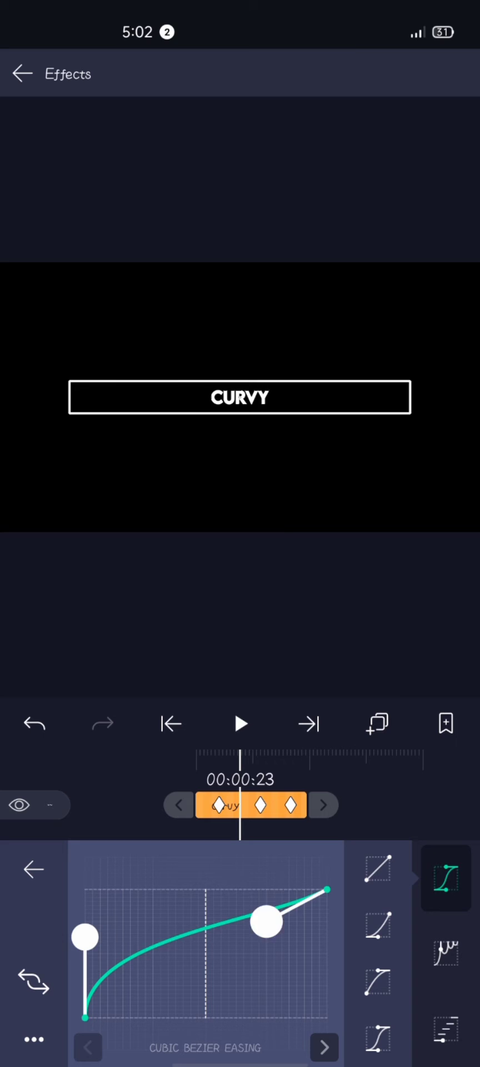
pyautogui.moveTo(265, 918); pyautogui.dragTo(149, 889)
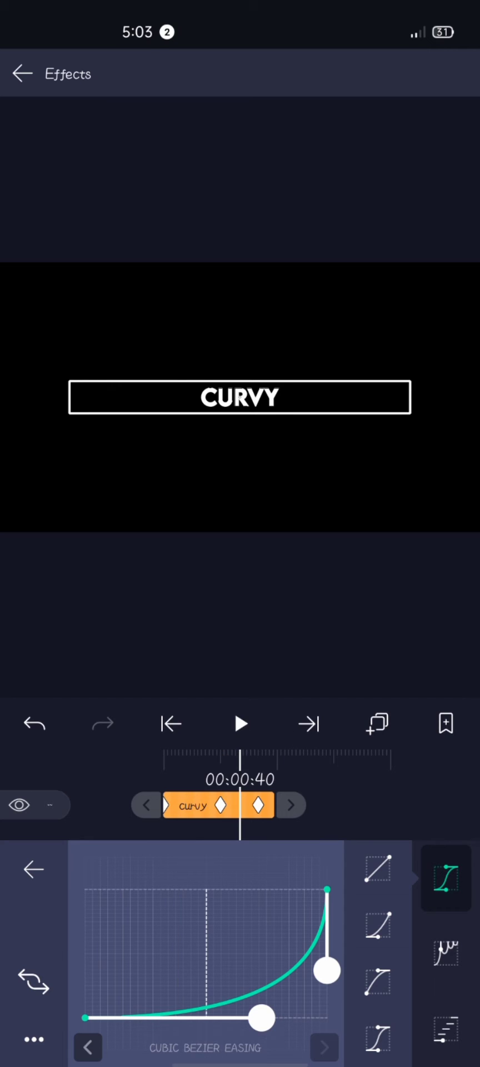
pyautogui.click(33, 869)
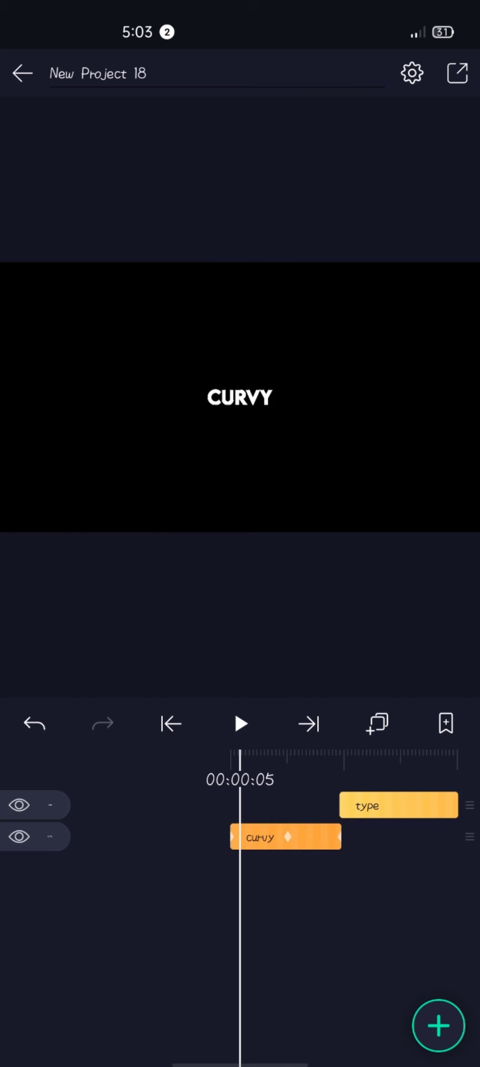
# Step: Select the CURVY layer and apply the Wave Warp effect to it
pyautogui.click(285, 837)
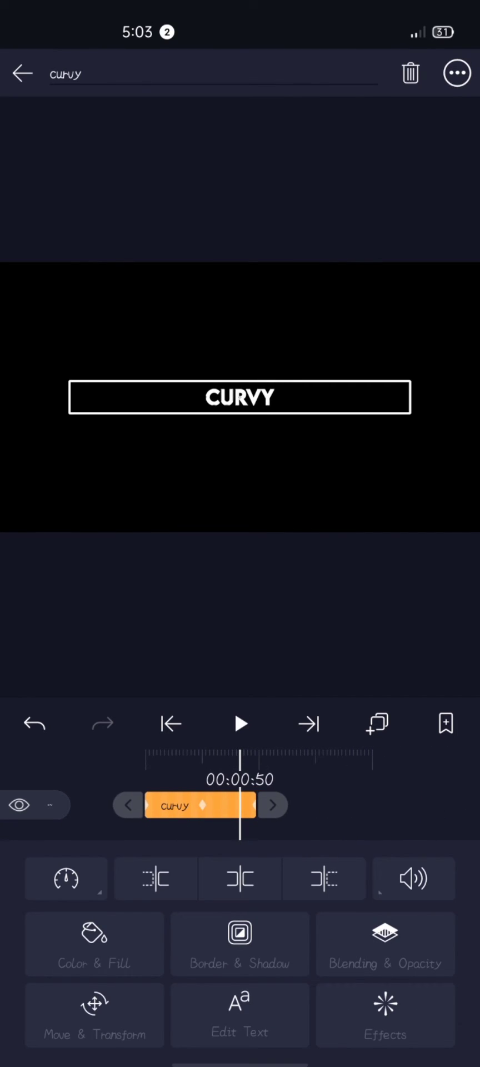
pyautogui.click(385, 1014)
pyautogui.write('wa')
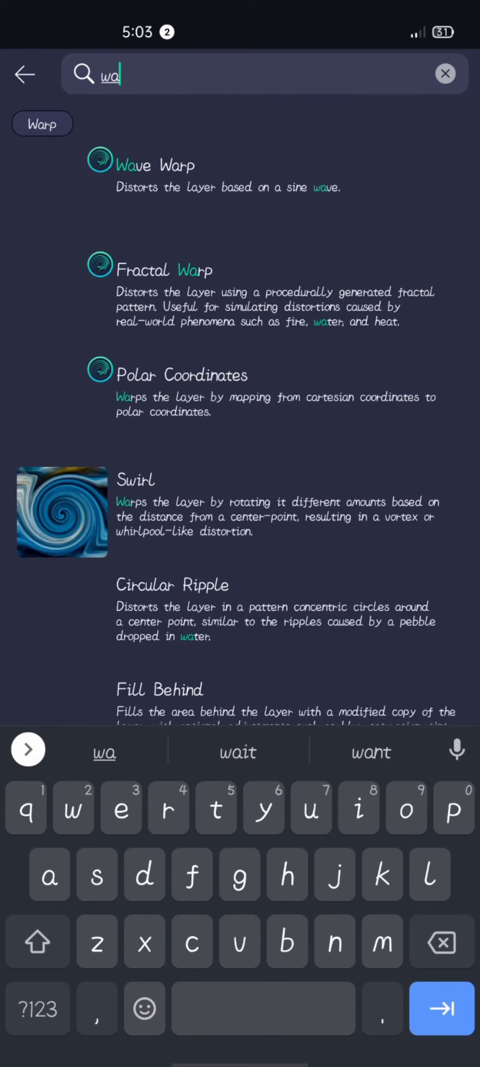
pyautogui.click(151, 166)
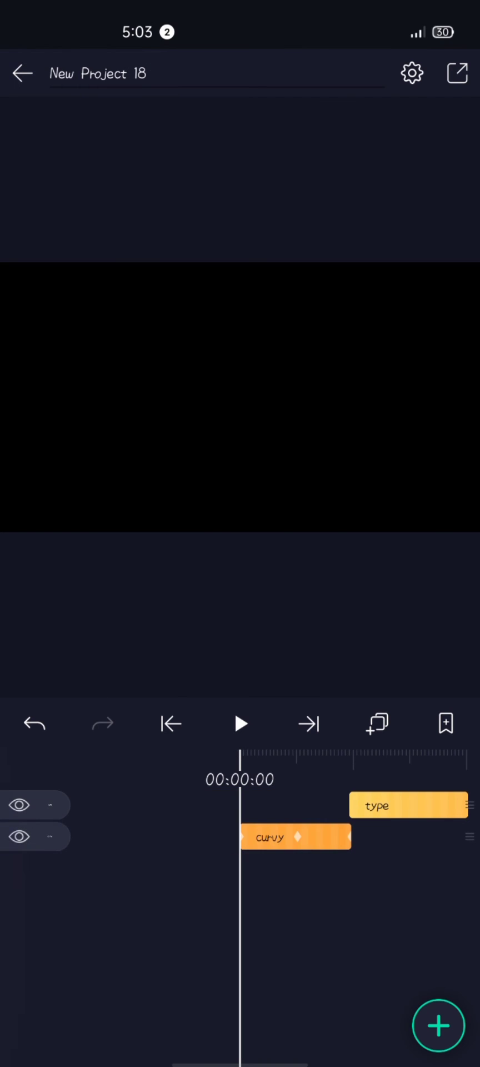
# Step: Confirm CURVY carries Text Transform and Wave Warp, preview, and bring up layer duplicate options
pyautogui.click(240, 723)
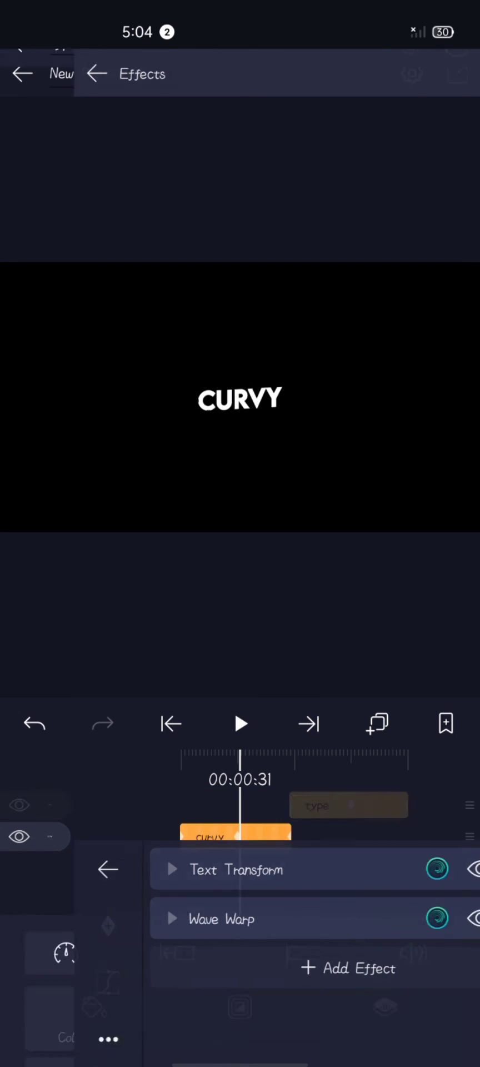
pyautogui.click(240, 723)
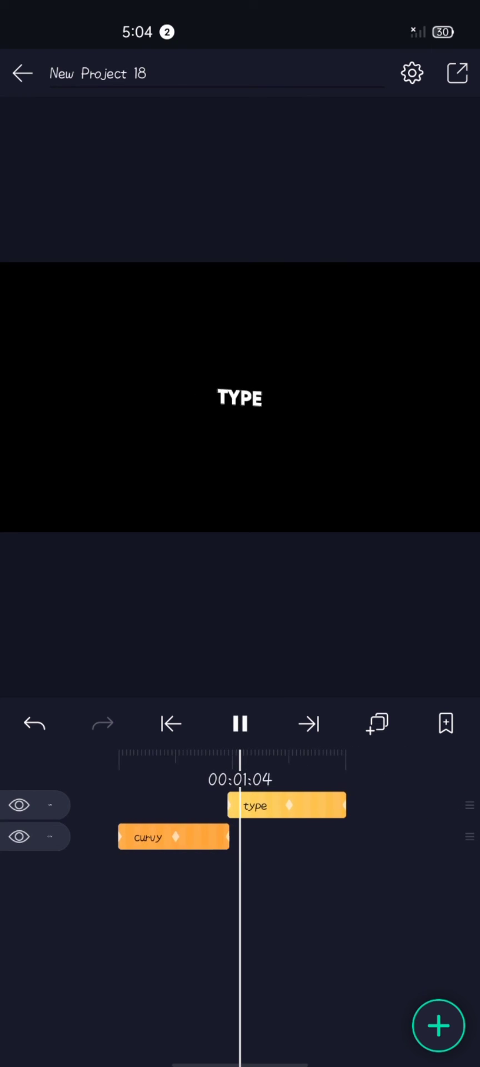
pyautogui.click(240, 723)
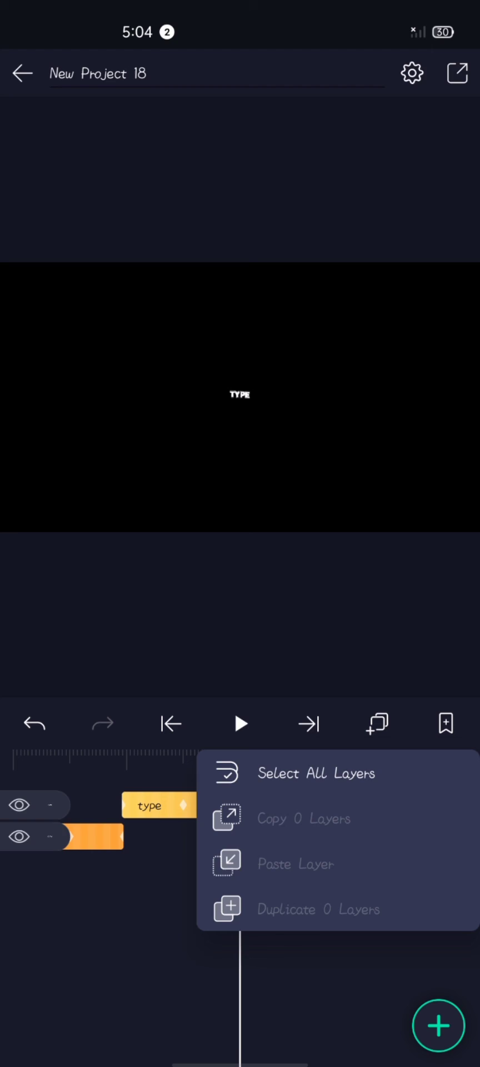
# Step: Select all layers, duplicate them into eight alternating clips, and preview playback
pyautogui.click(314, 773)
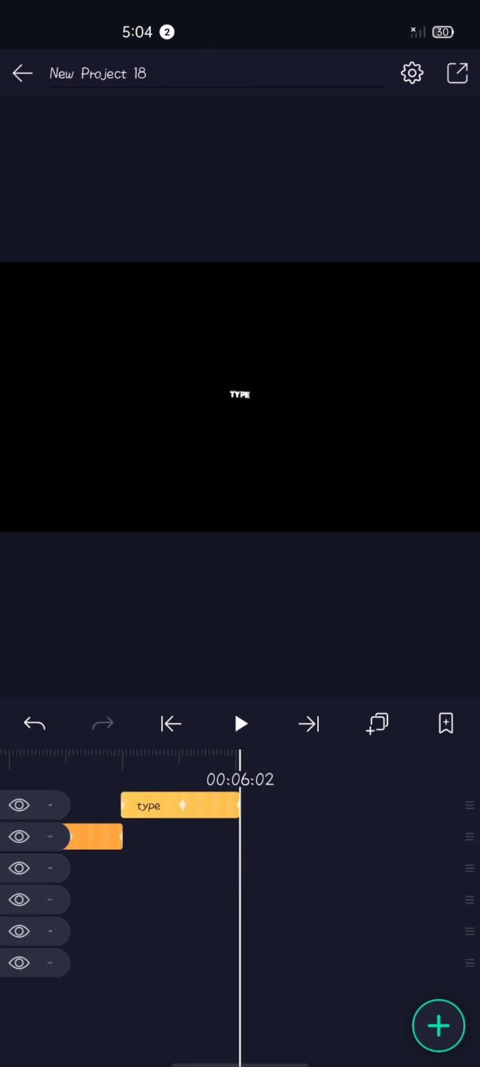
pyautogui.click(240, 723)
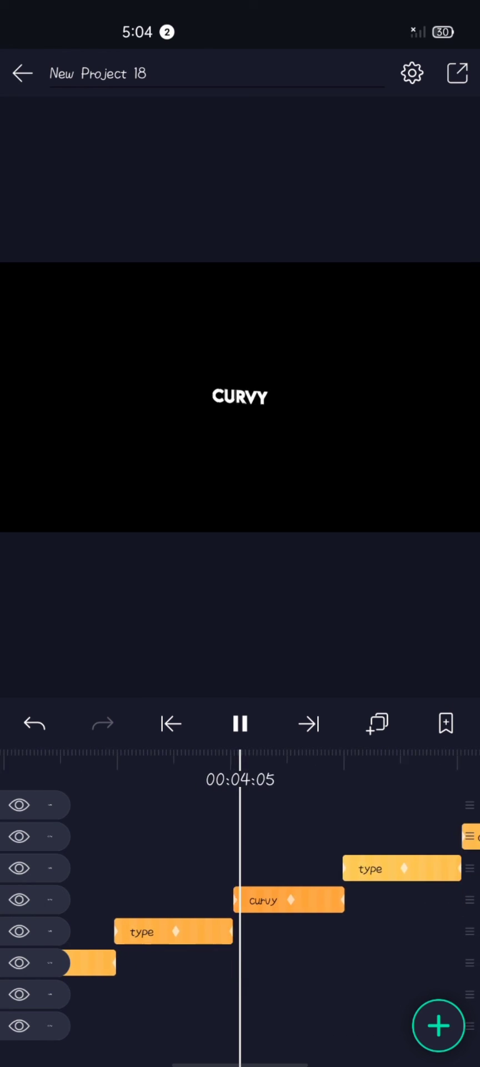
pyautogui.click(240, 722)
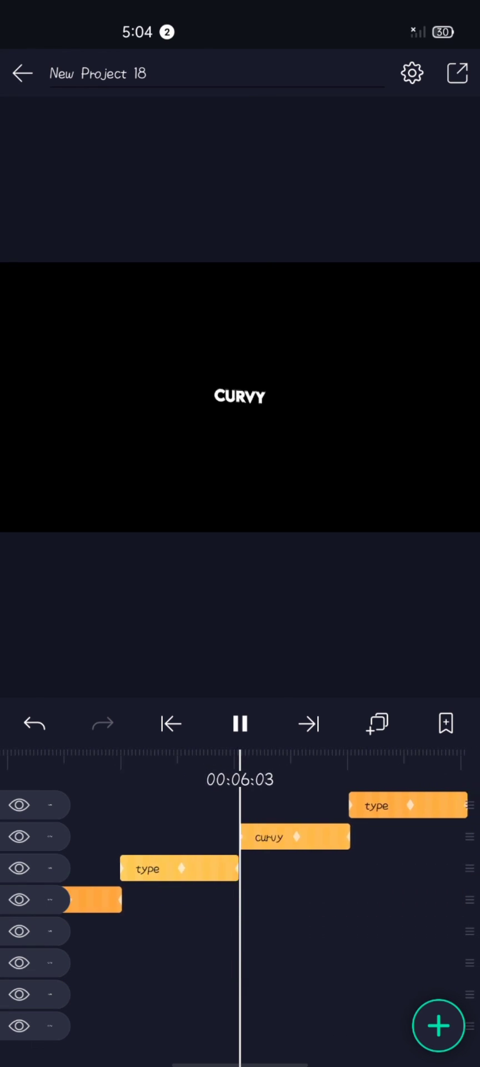
pyautogui.click(240, 723)
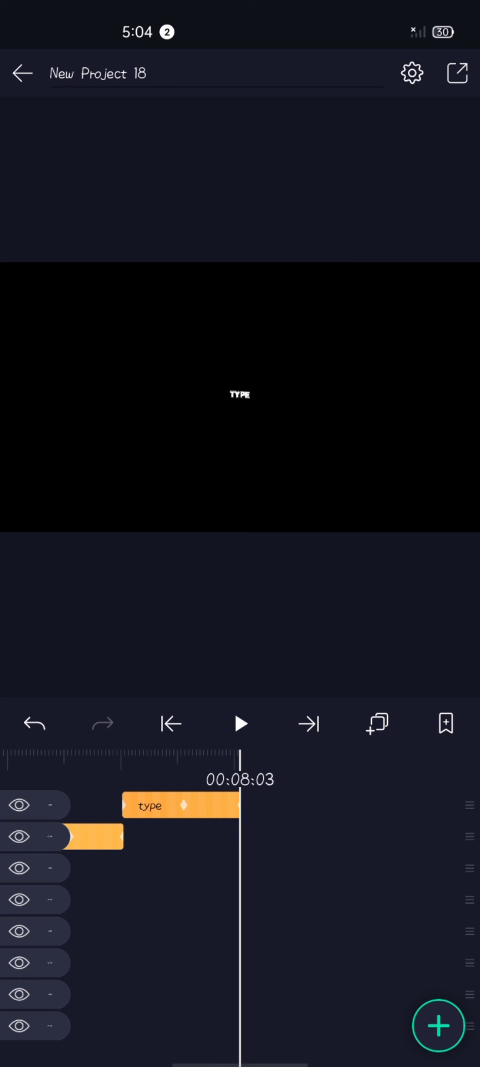